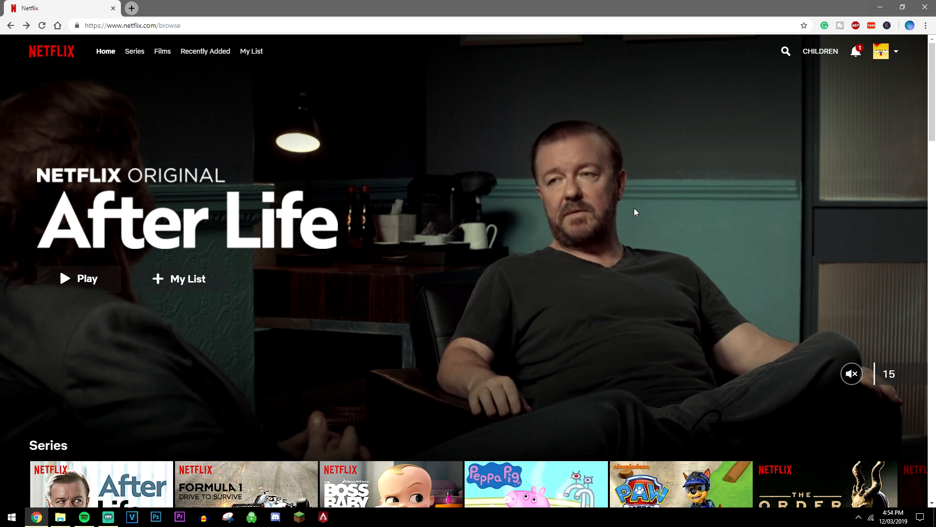
# Search the Netflix catalogue for "the office" before the VPN is on
pyautogui.click(785, 51)
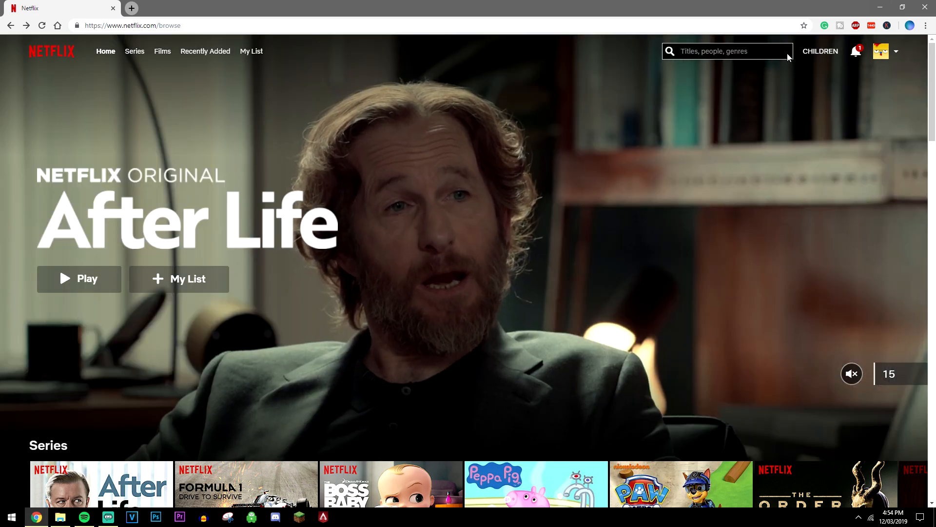
pyautogui.write('the office')
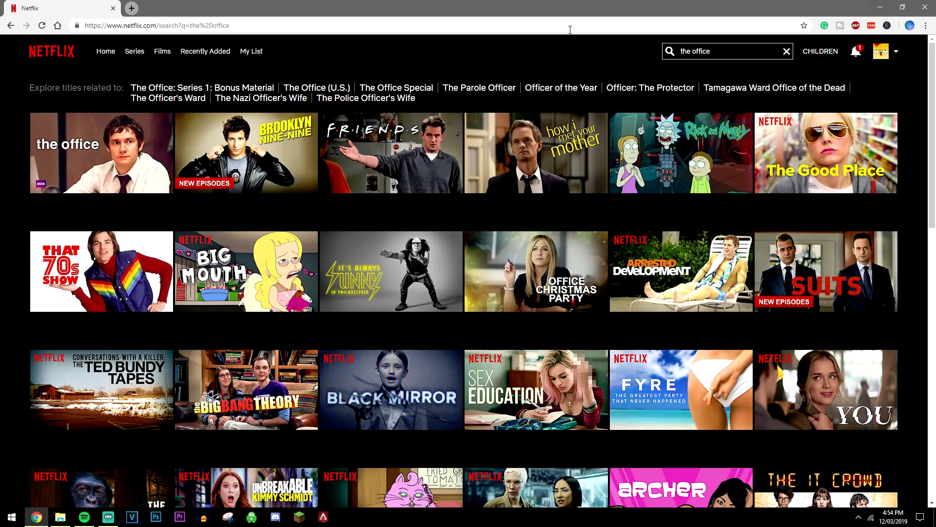
pyautogui.moveTo(100, 153)
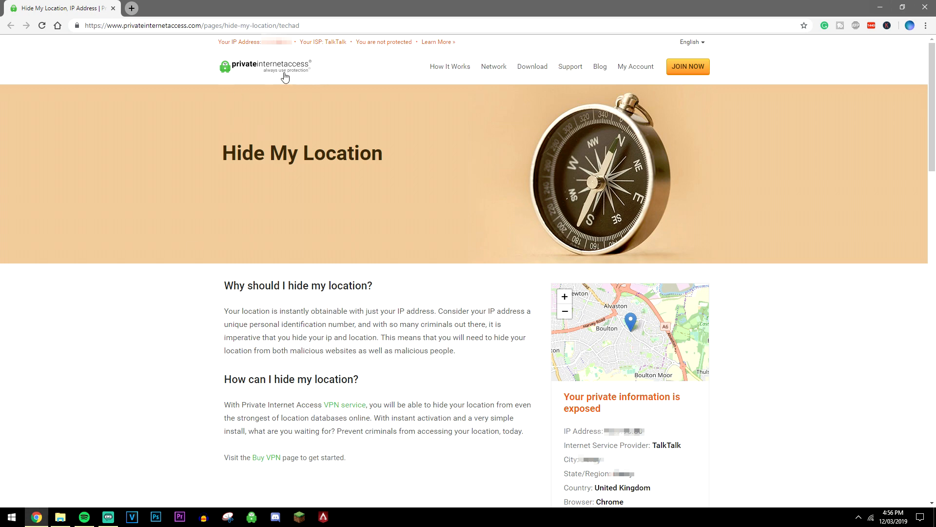
pyautogui.moveTo(185, 318)
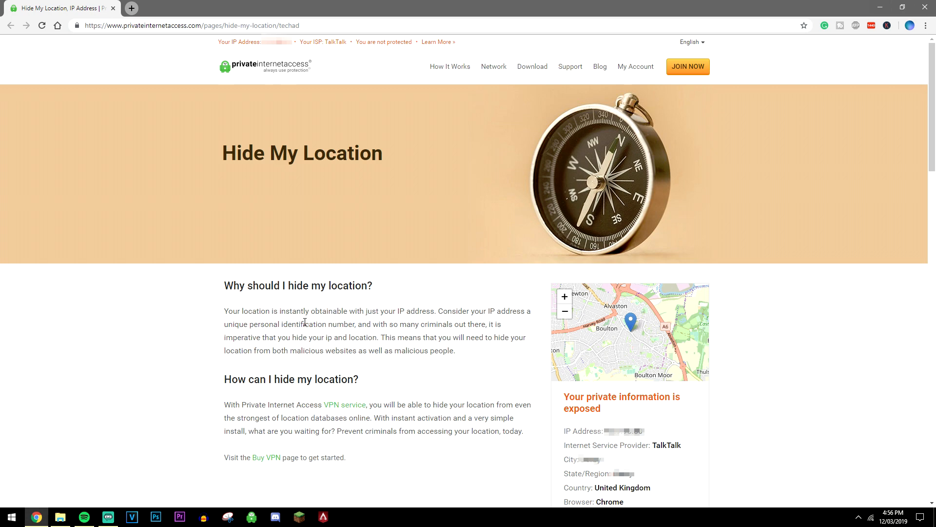
# Scroll the PIA Hide My Location page down to its VPN features and server countries
pyautogui.scroll(-3)
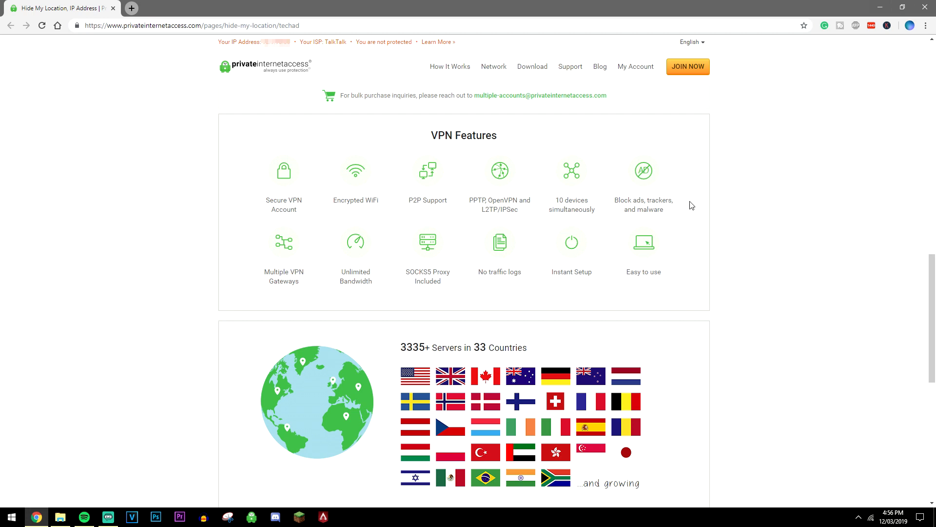
pyautogui.moveTo(480, 272)
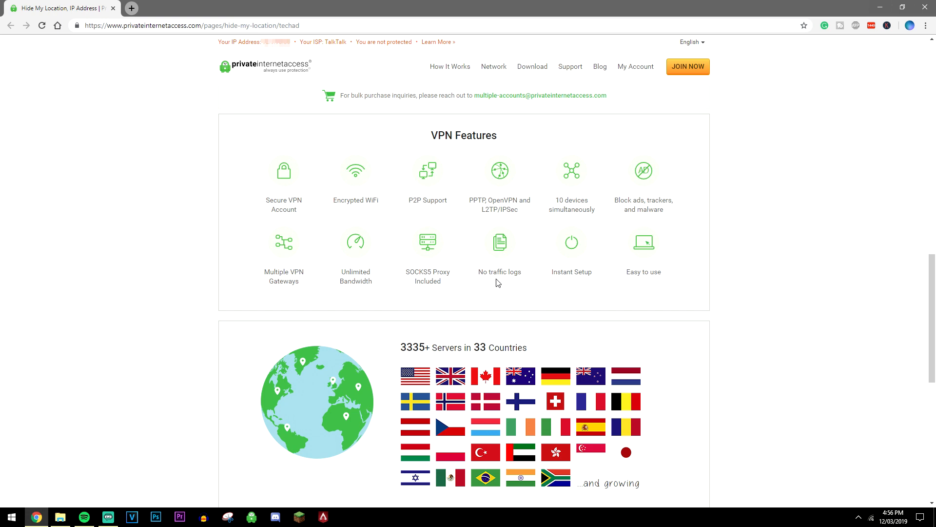
pyautogui.scroll(-3)
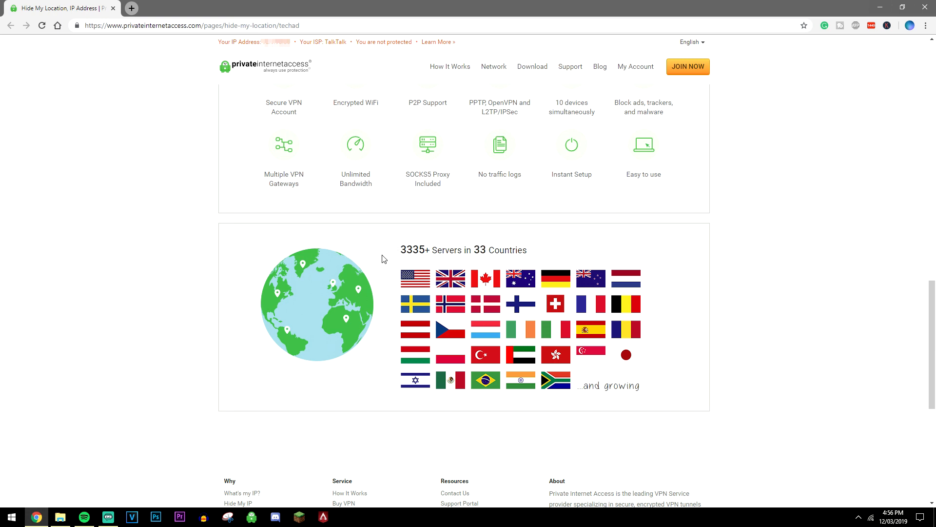
pyautogui.moveTo(472, 320)
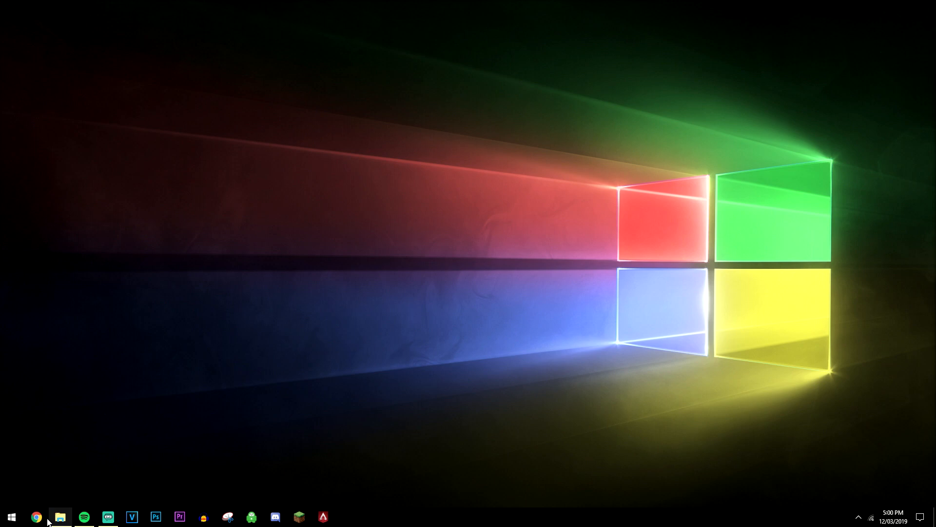
pyautogui.moveTo(176, 406)
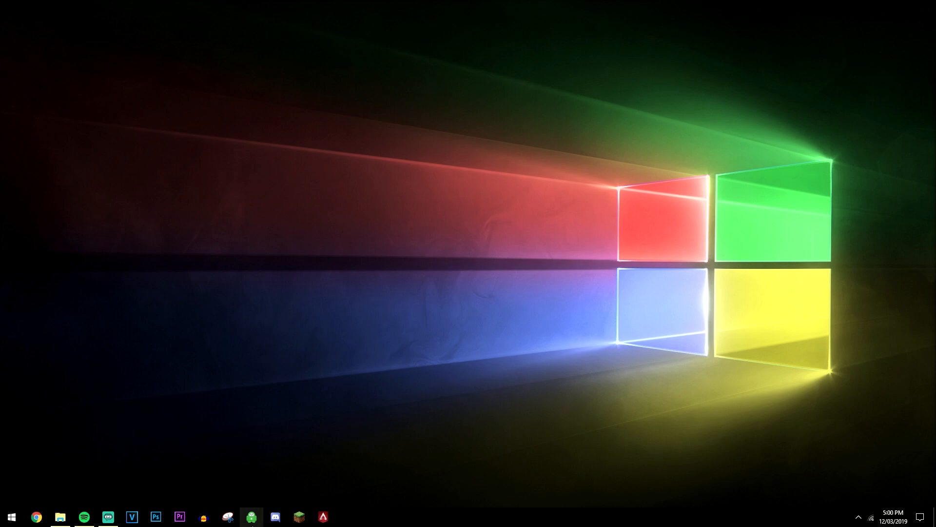
# Bring up the PIA client window from the system tray, still disconnected
pyautogui.click(251, 516)
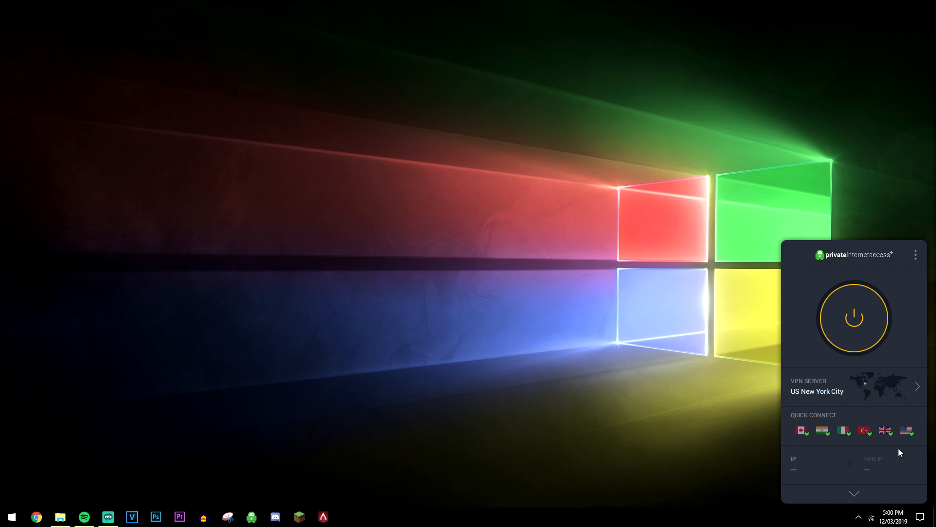
pyautogui.moveTo(899, 466)
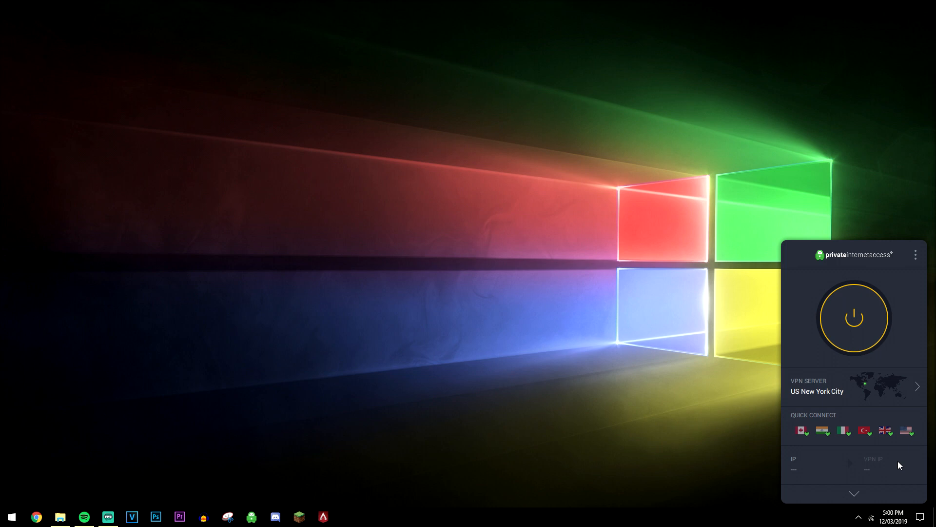
pyautogui.moveTo(821, 393)
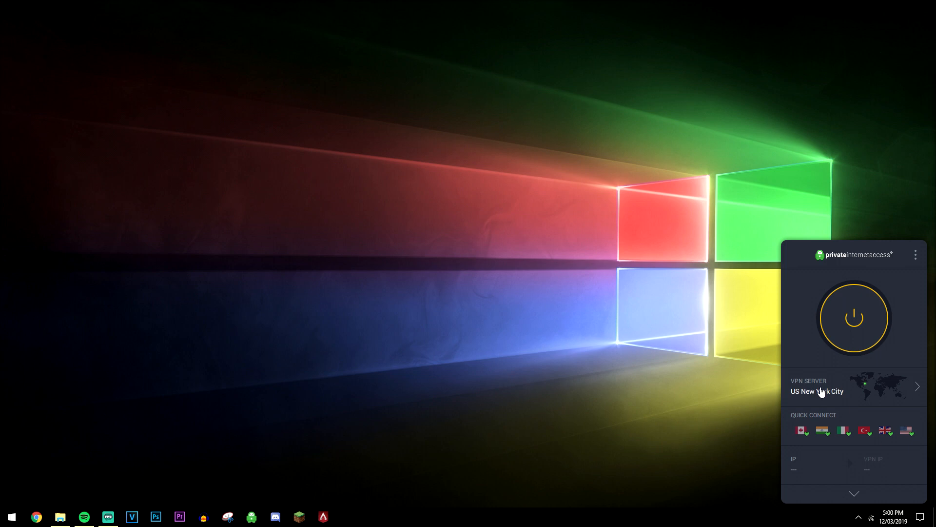
# Choose US New York City from the server list under United States
pyautogui.click(854, 387)
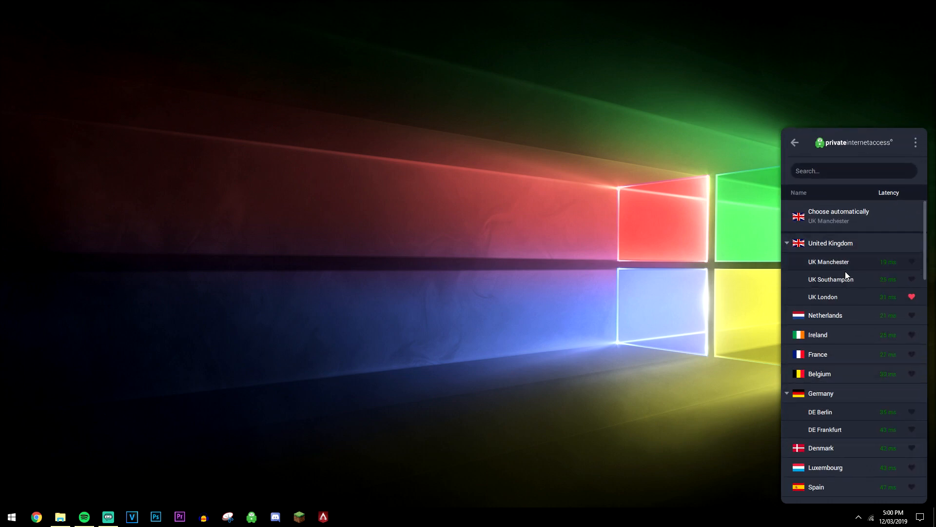
pyautogui.scroll(-3)
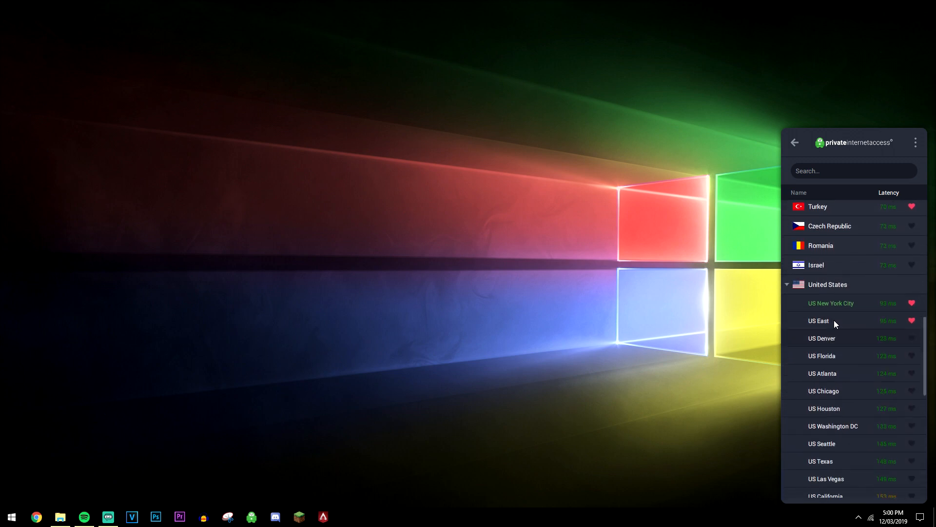
pyautogui.scroll(-3)
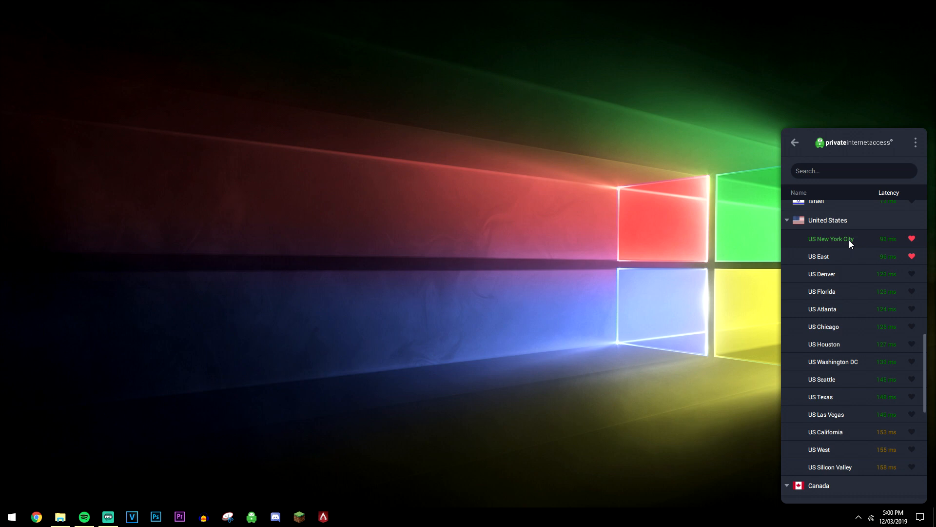
pyautogui.click(830, 239)
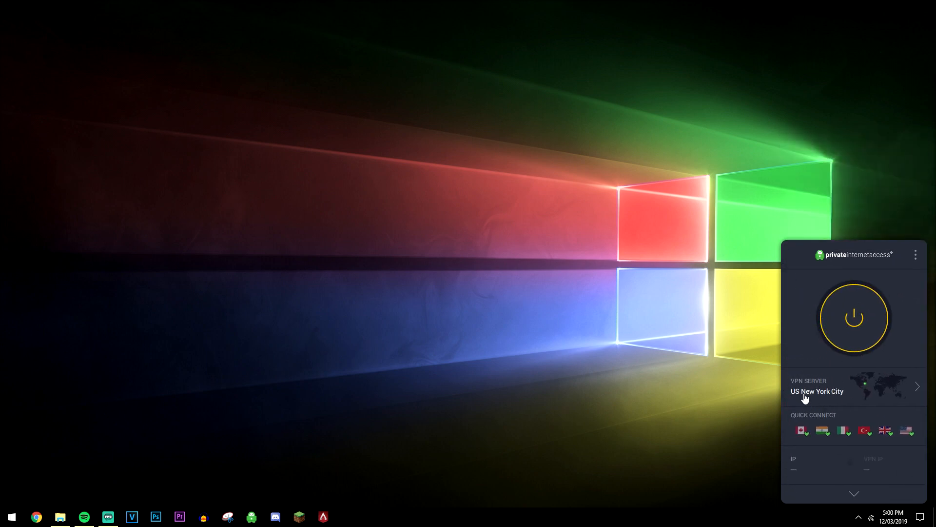
pyautogui.moveTo(854, 323)
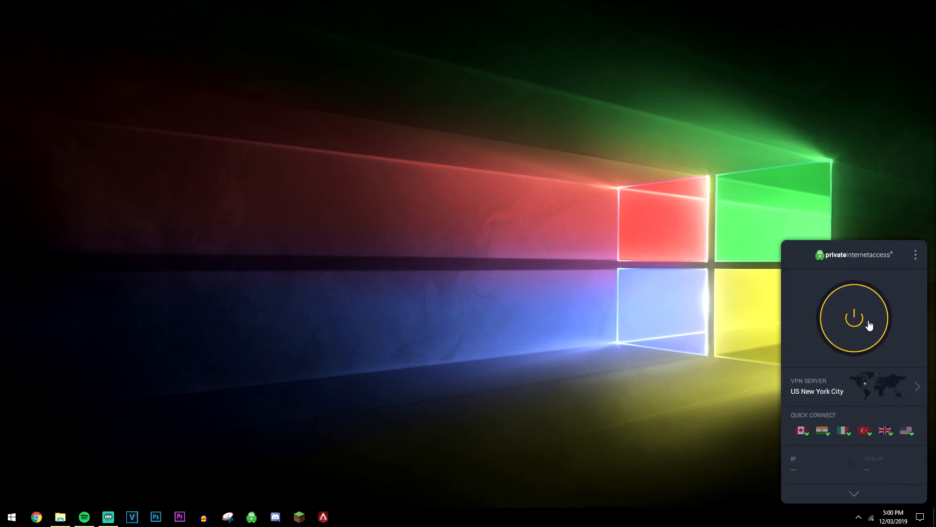
# Connect the VPN through US New York City and wait for the CONNECTED status
pyautogui.click(853, 318)
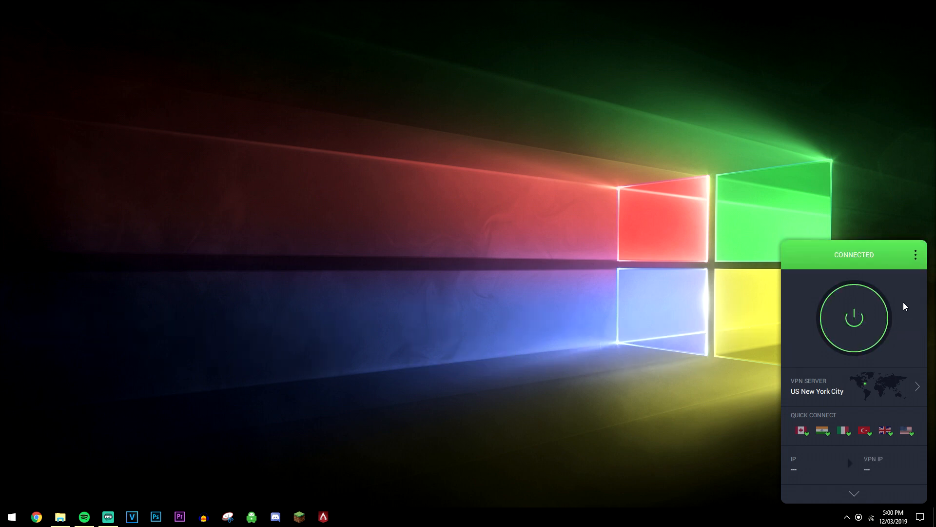
pyautogui.moveTo(895, 248)
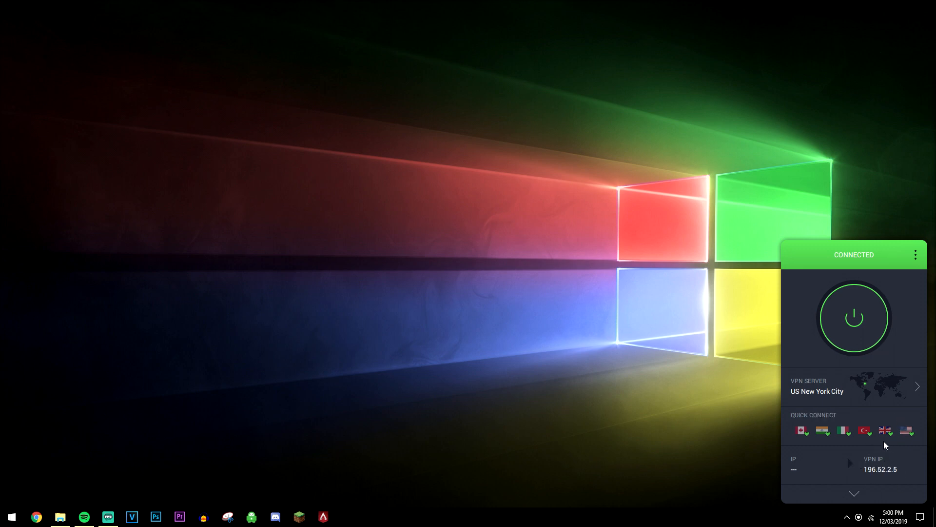
pyautogui.moveTo(796, 454)
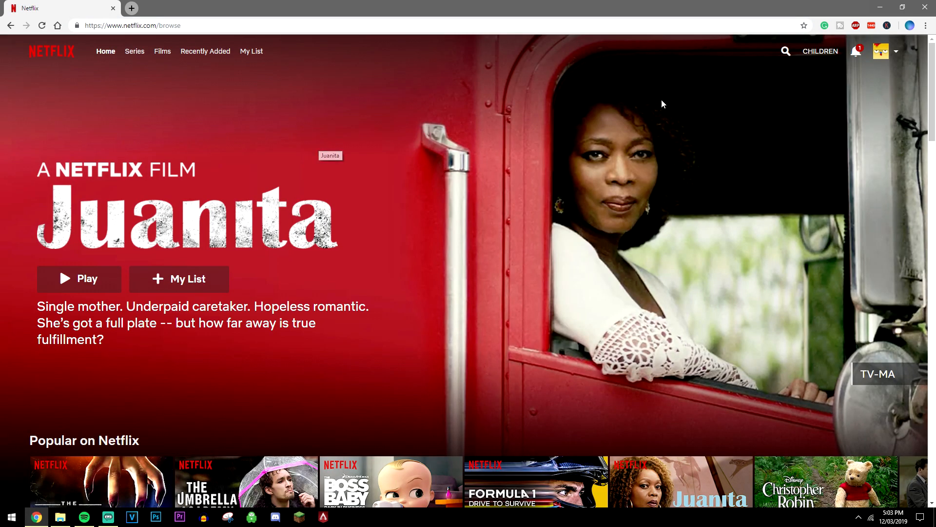
# Search Netflix for "the office" again with the VPN active, finding The Office (U.S.)
pyautogui.click(786, 50)
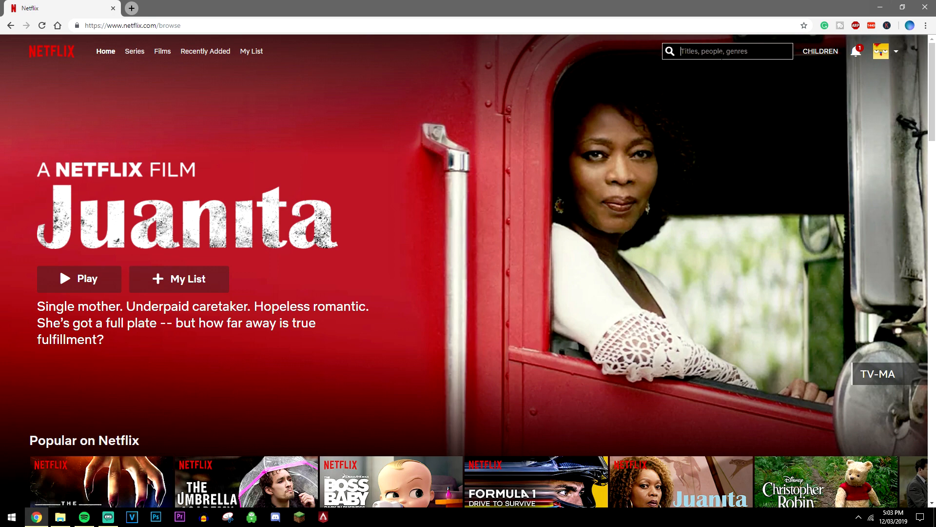
pyautogui.write('the office')
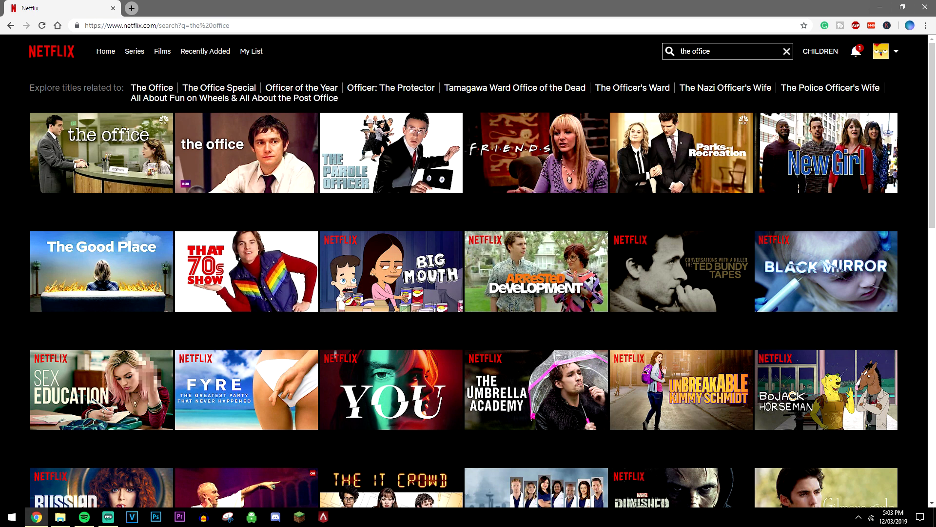
pyautogui.moveTo(100, 152)
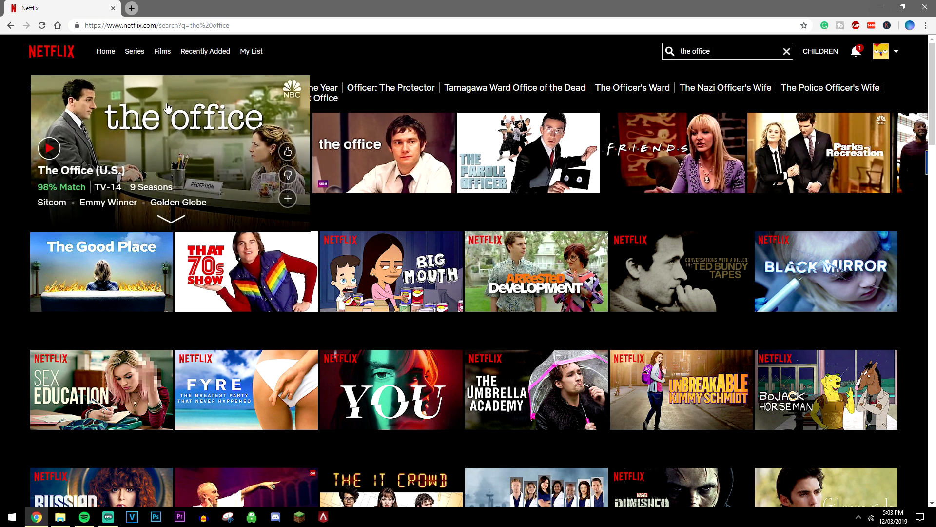
pyautogui.moveTo(93, 164)
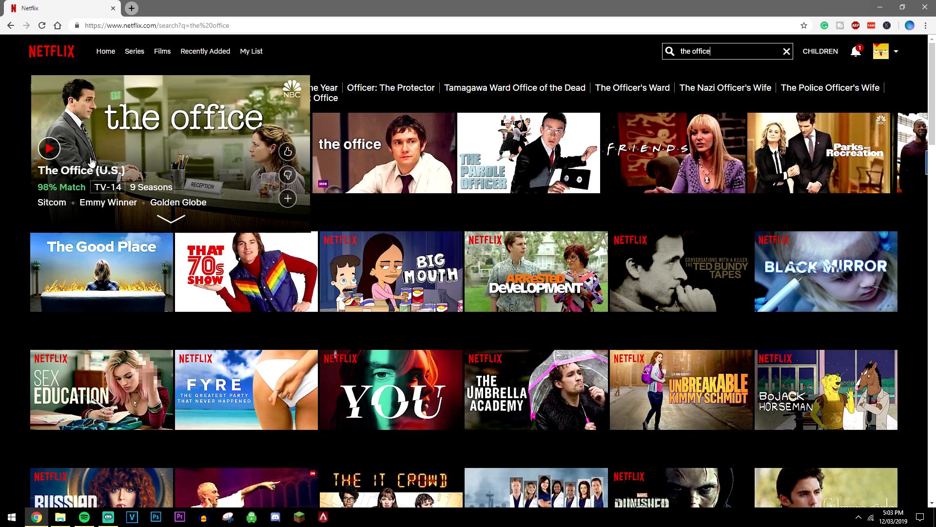